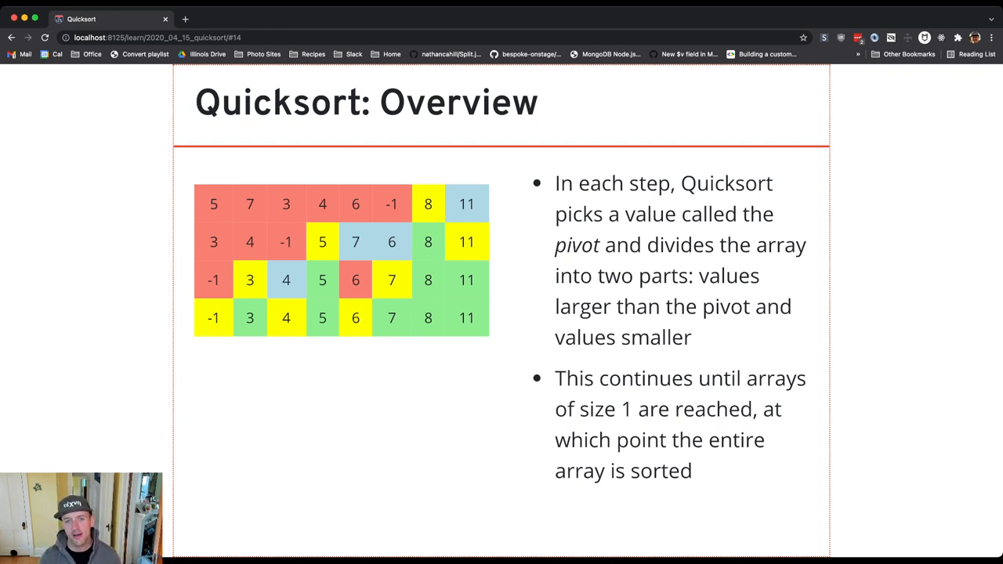
- Advance one fragment to show the fifth row, the sorted array -1 3 4 5 6 7 8 11
key("right")
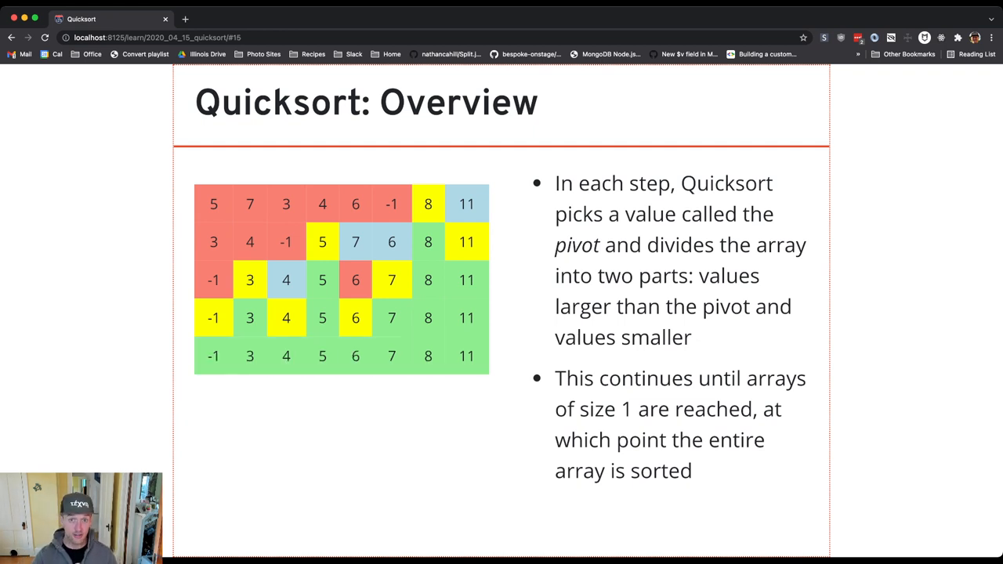